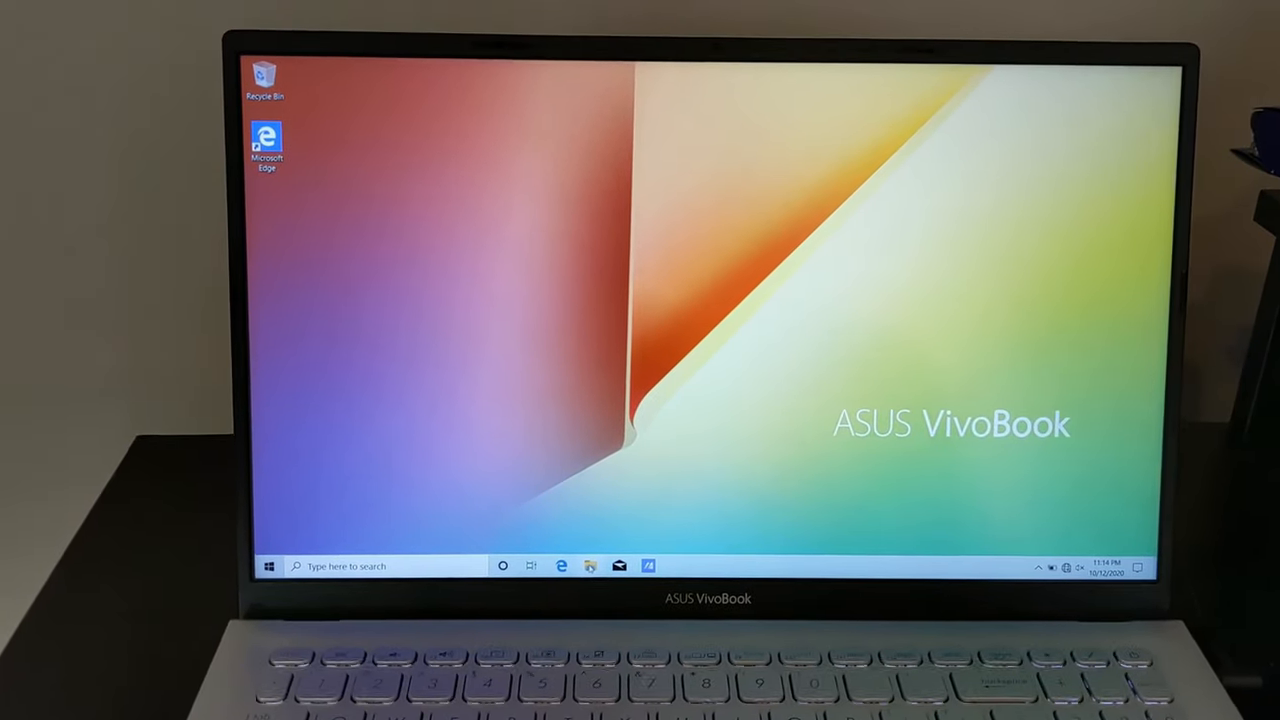
# - Show the System page with Windows 10 Home, Intel Core i5-10210U and 8.00 GB RAM
pyautogui.click(590, 564)
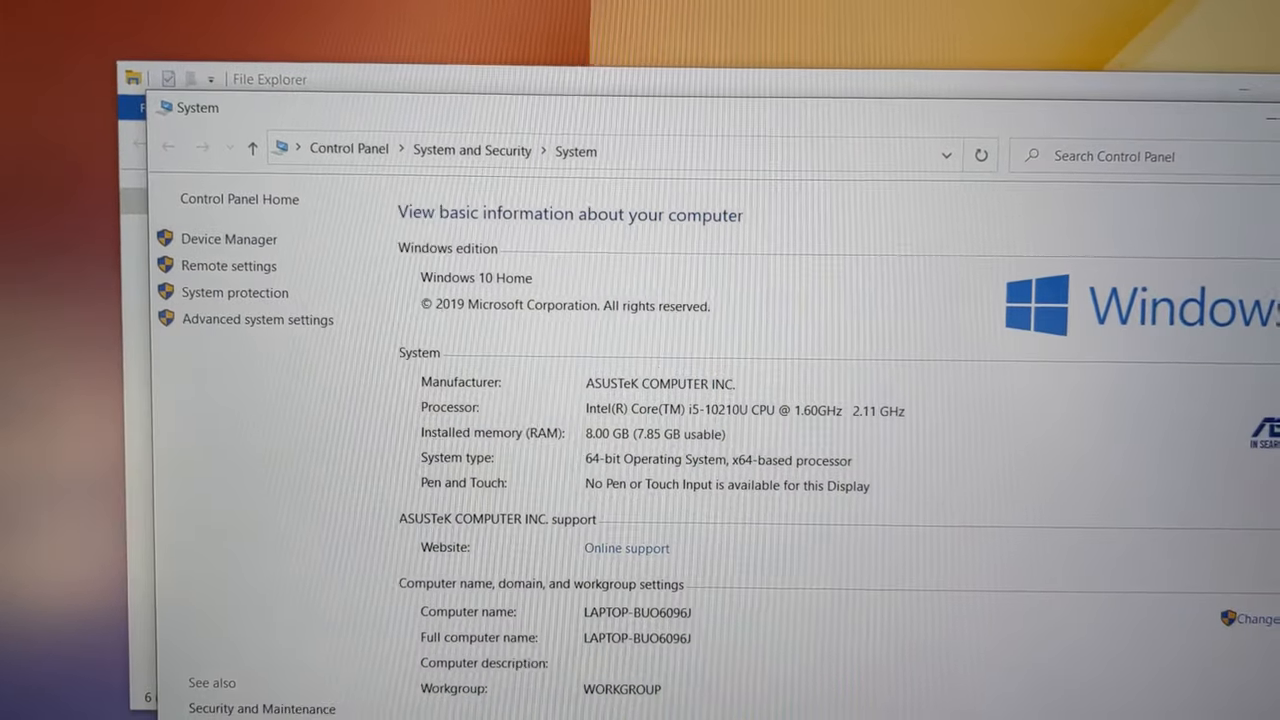
# - Show Display adapters in Device Manager: Intel UHD Graphics and NVIDIA GeForce MX250
pyautogui.click(228, 238)
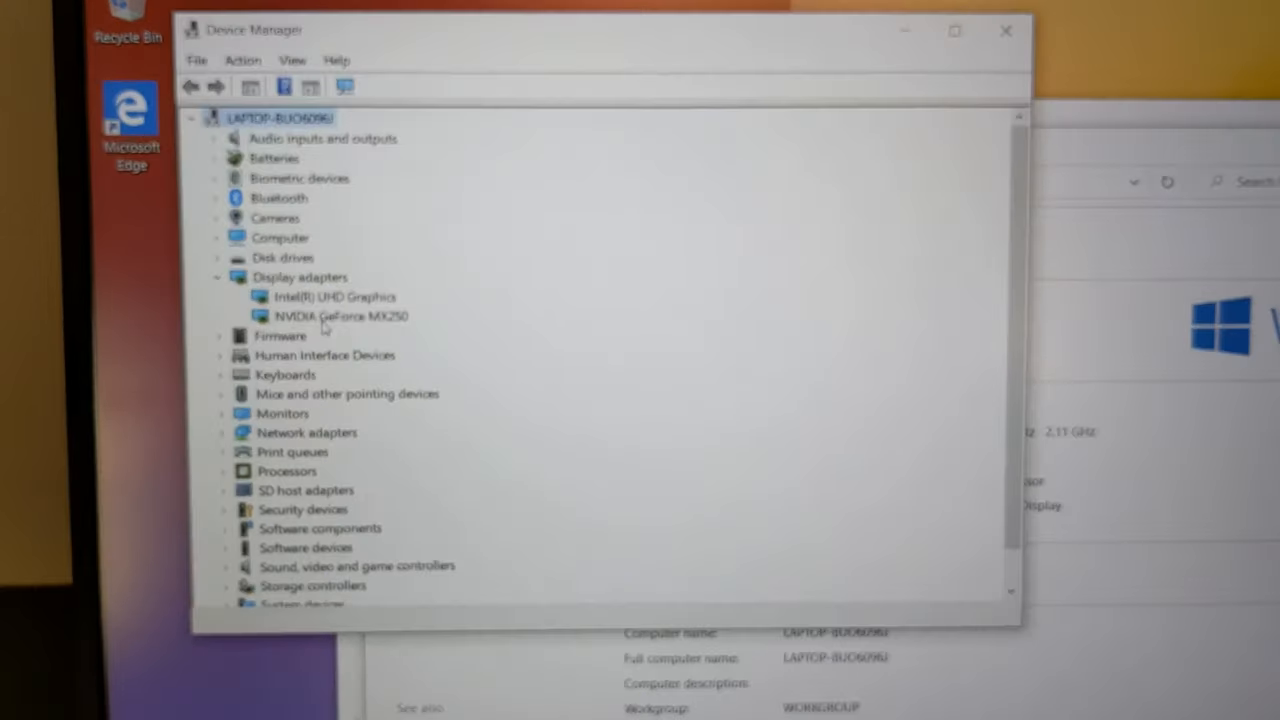
# - Launch Task Manager in its compact view over Device Manager
pyautogui.click(388, 312)
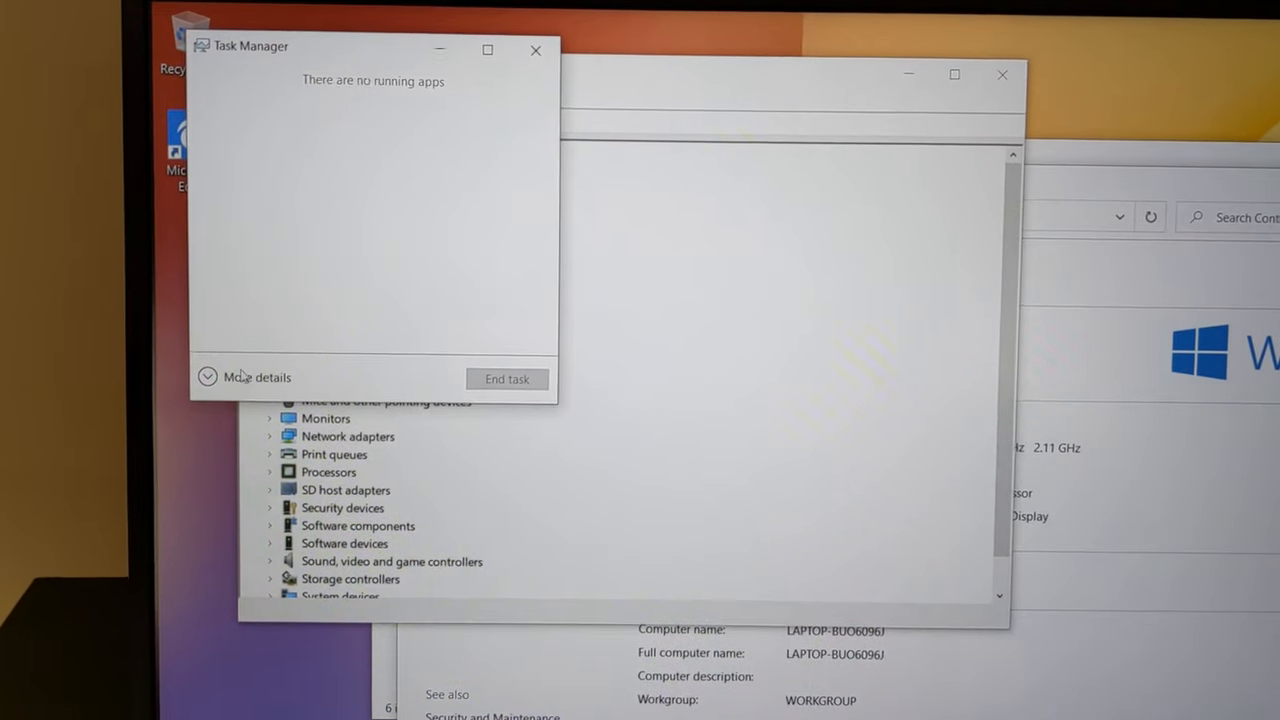
# - View CPU, memory and the GeForce MX250 GPU (2.0 GB dedicated, 3.9 GB shared) in Performance
pyautogui.click(244, 376)
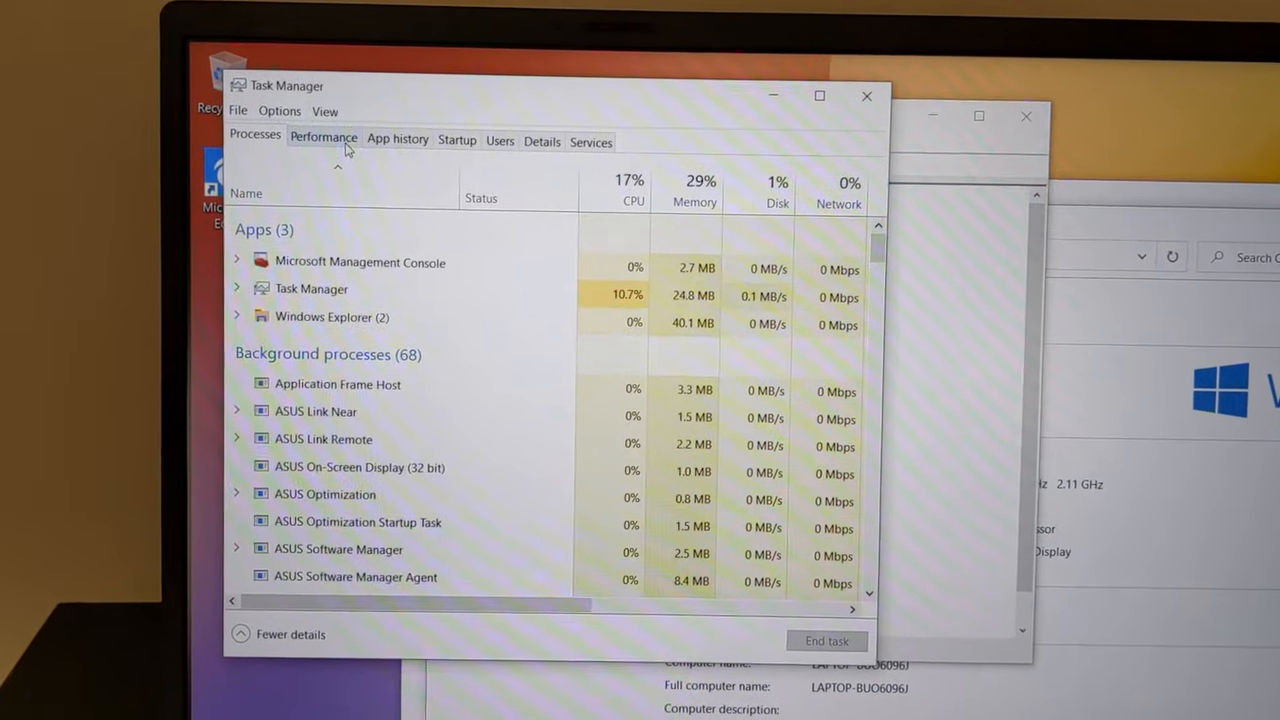
pyautogui.click(324, 138)
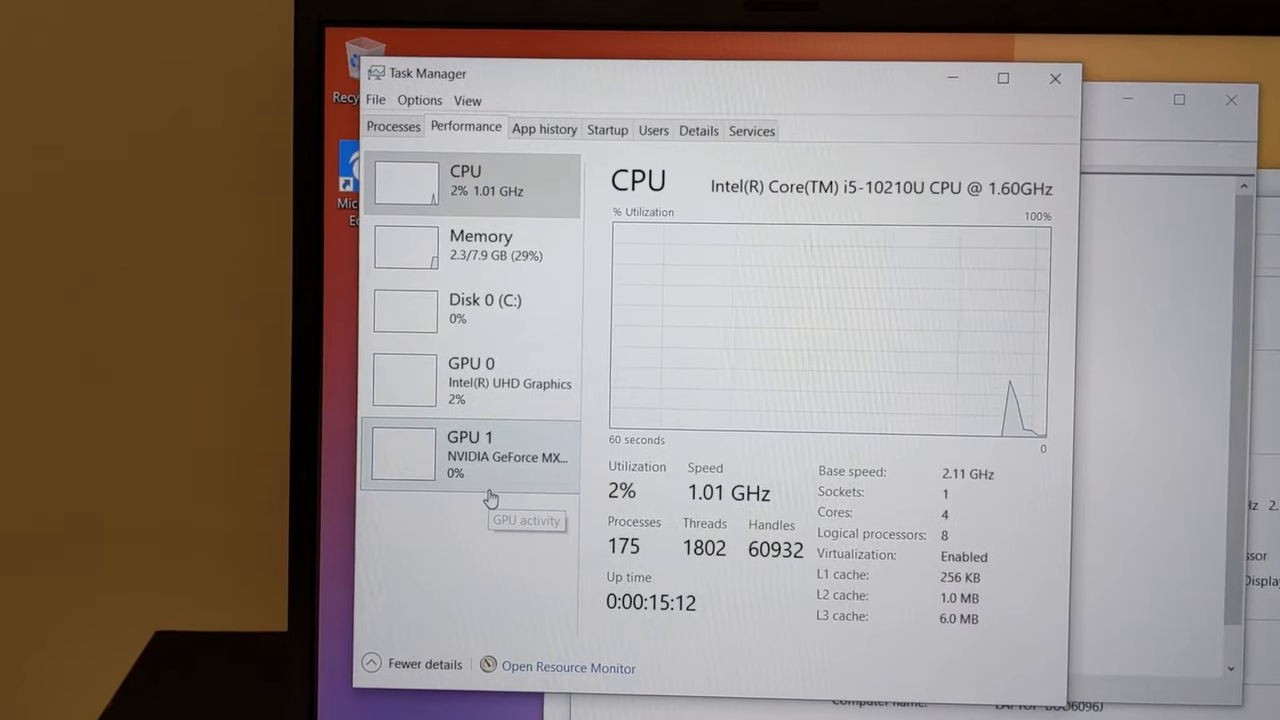
pyautogui.click(470, 456)
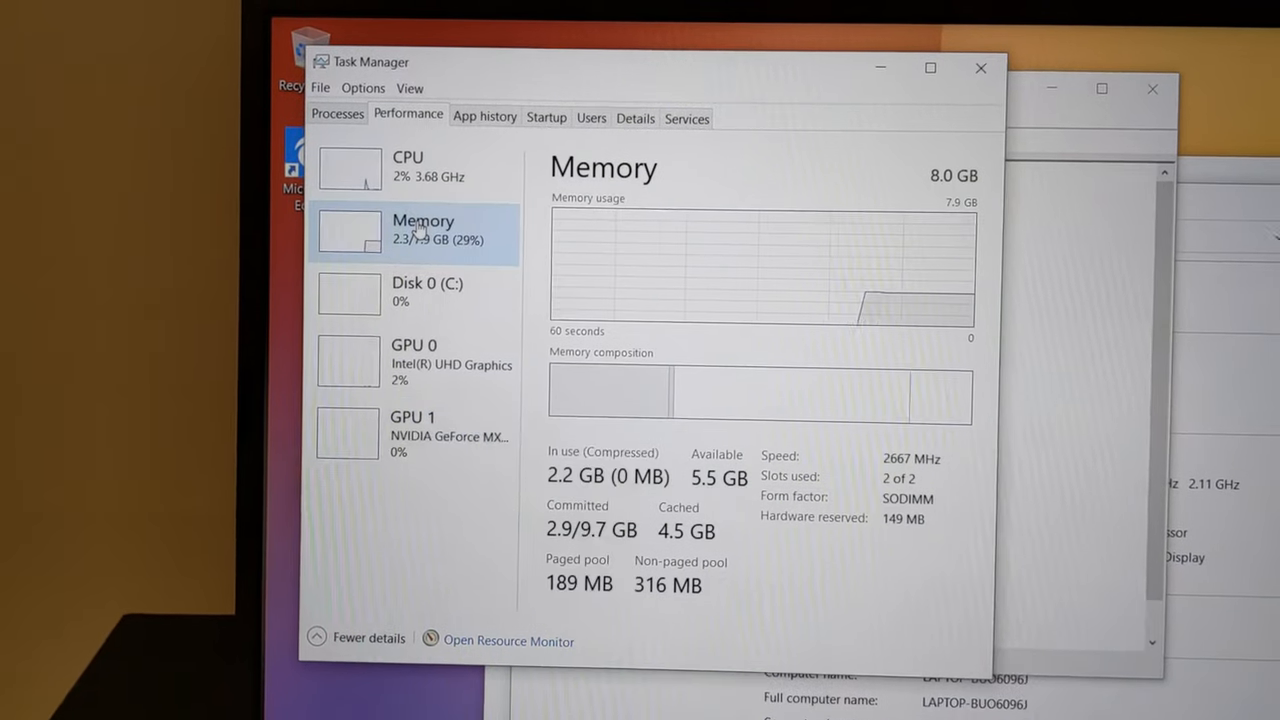
pyautogui.click(420, 444)
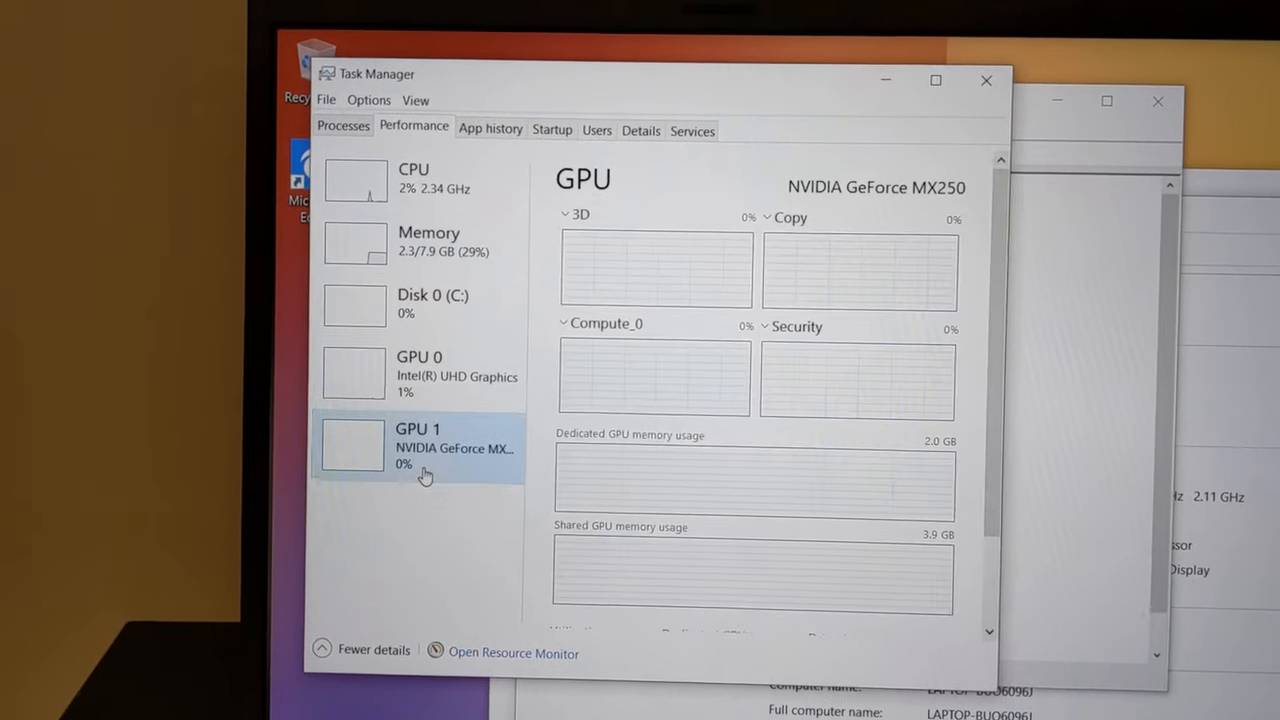